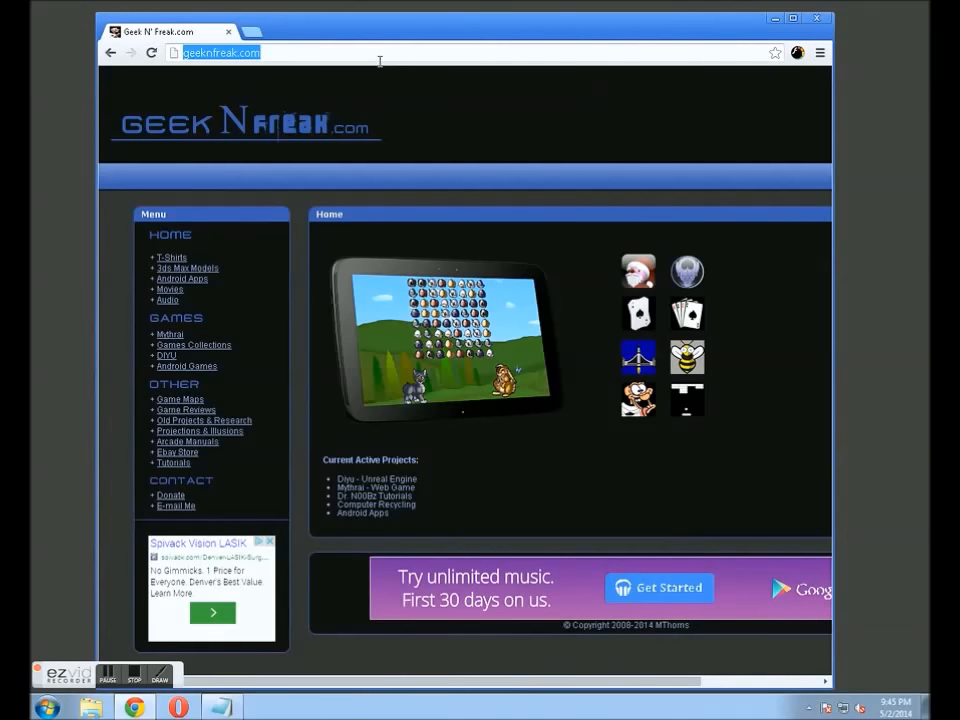
Step: Navigate from GeekNFreak.com to google.com via the address bar
{"action": "type", "text": "google.com"}
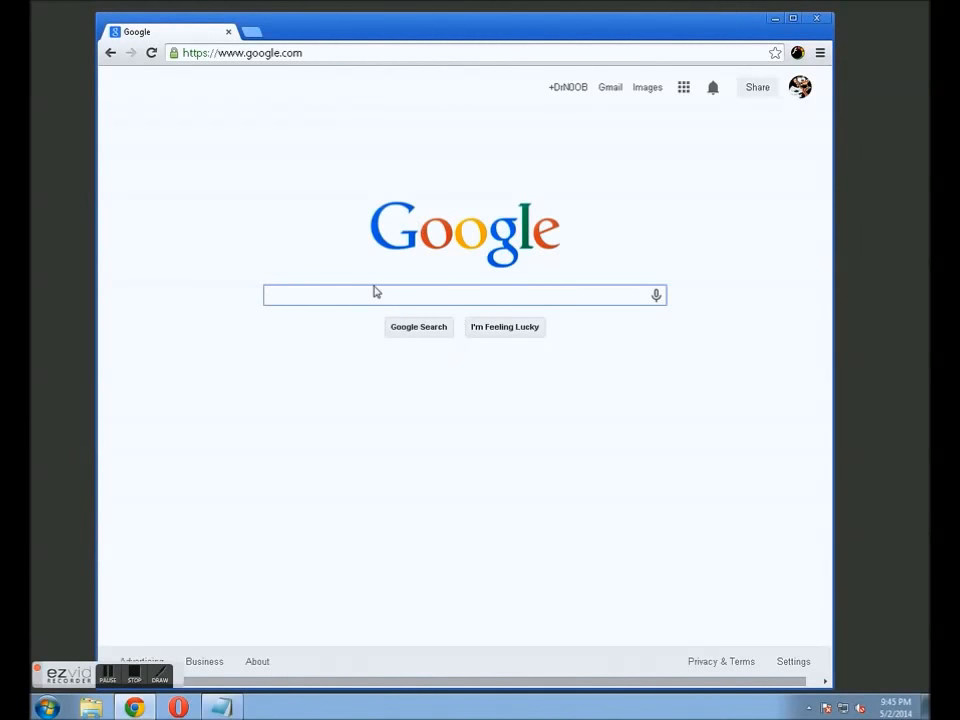
Step: Search Google for 'flash low quality chrome'
{"action": "type", "text": "flash low qua"}
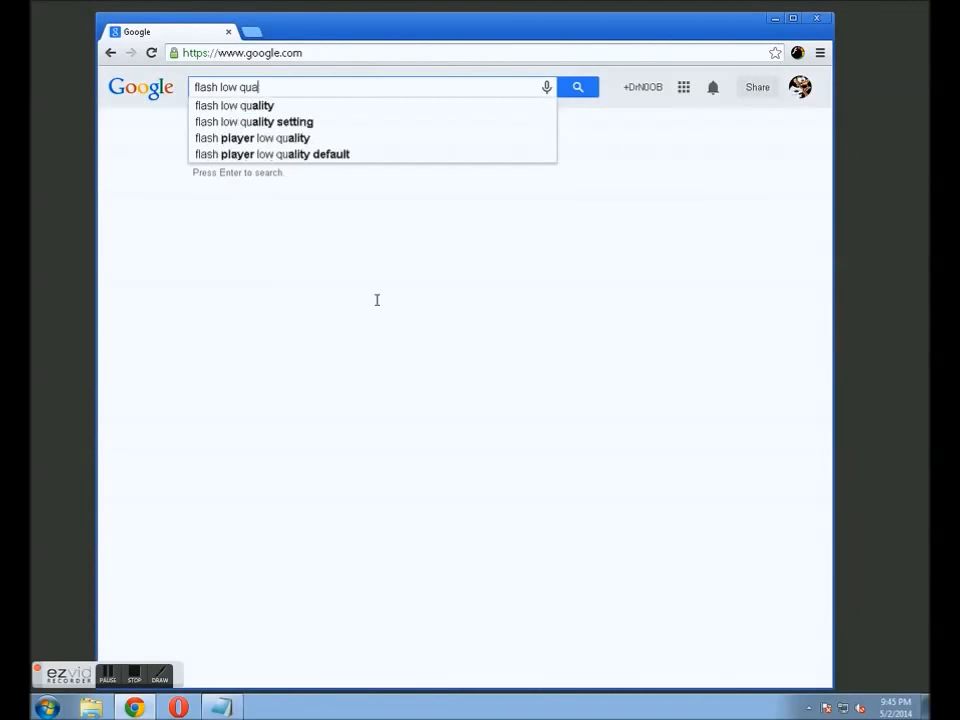
{"action": "type", "text": "lity"}
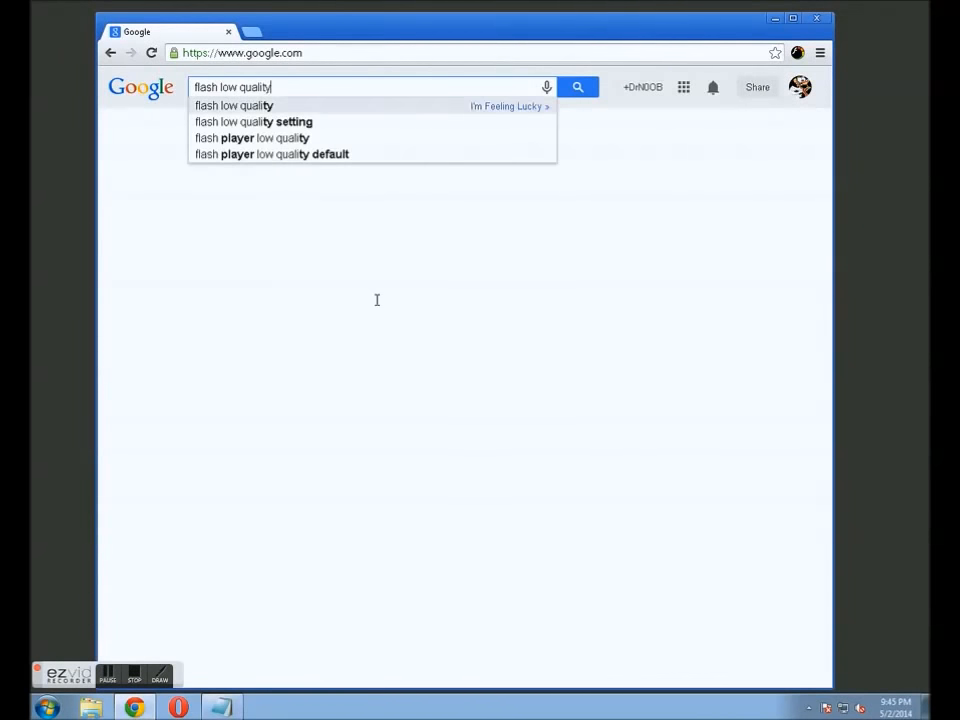
{"action": "type", "text": "chrome"}
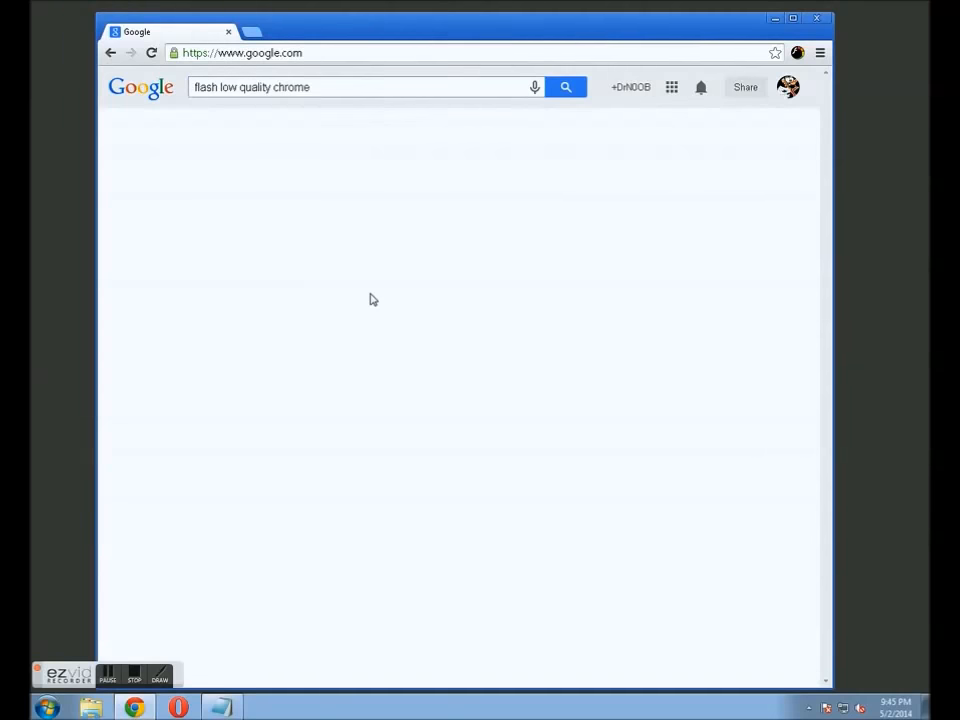
{"action": "left_click", "coordinate": [564, 88]}
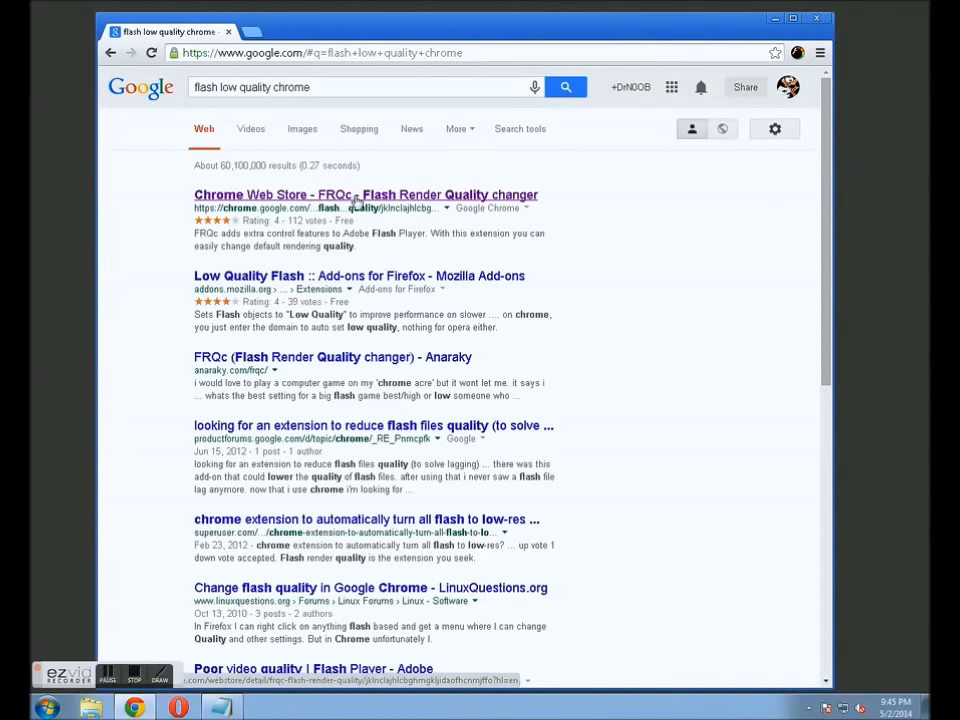
{"action": "mouse_move", "coordinate": [478, 200]}
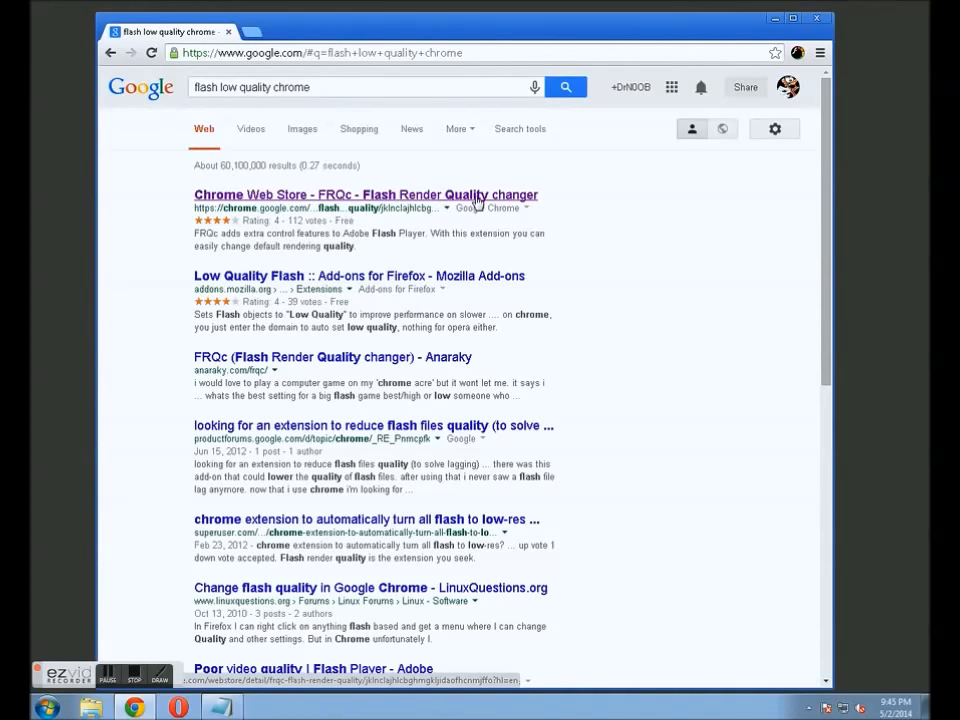
Step: Open the FRQc Flash Render Quality changer result on the Chrome Web Store
{"action": "left_click", "coordinate": [364, 194]}
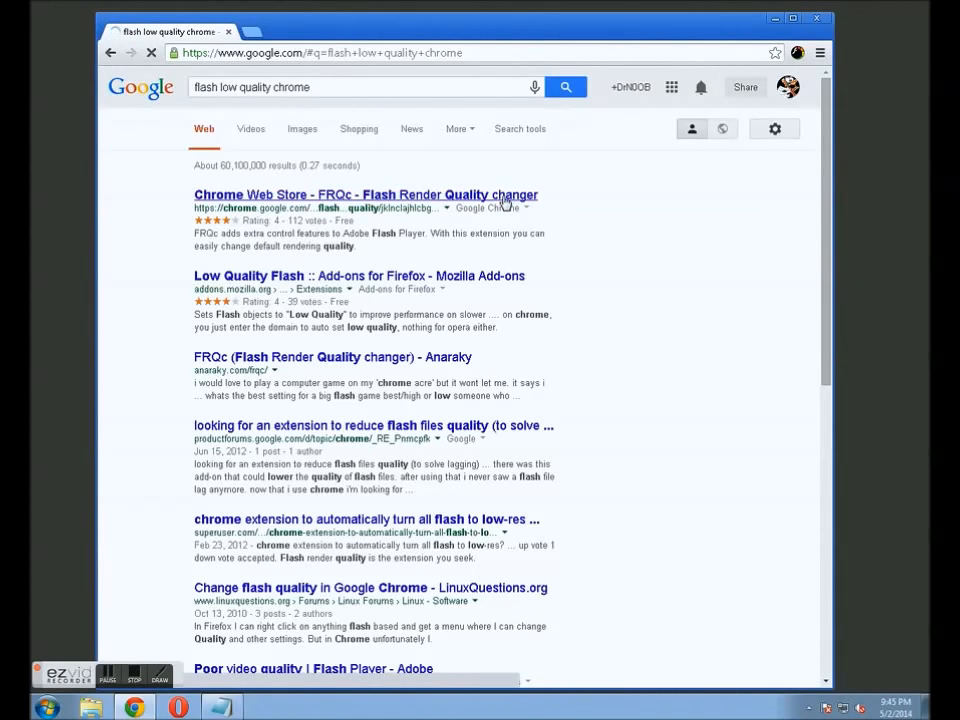
{"action": "left_click", "coordinate": [364, 194]}
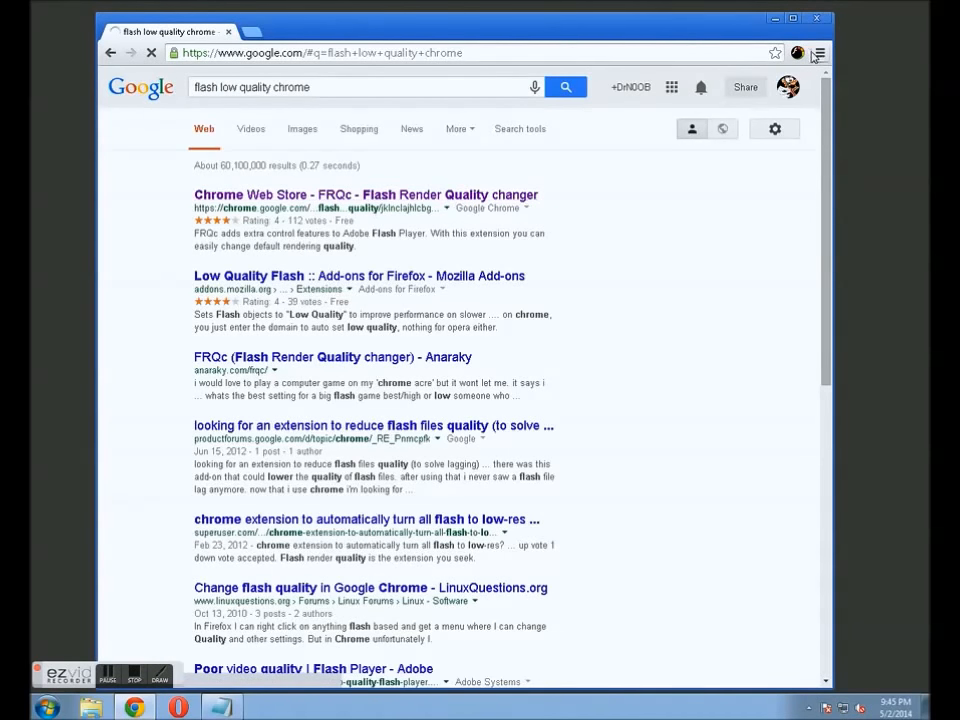
Step: Set the FRQc extension's Flash render quality to Low, then head to homestarrunner.com
{"action": "left_click", "coordinate": [796, 52]}
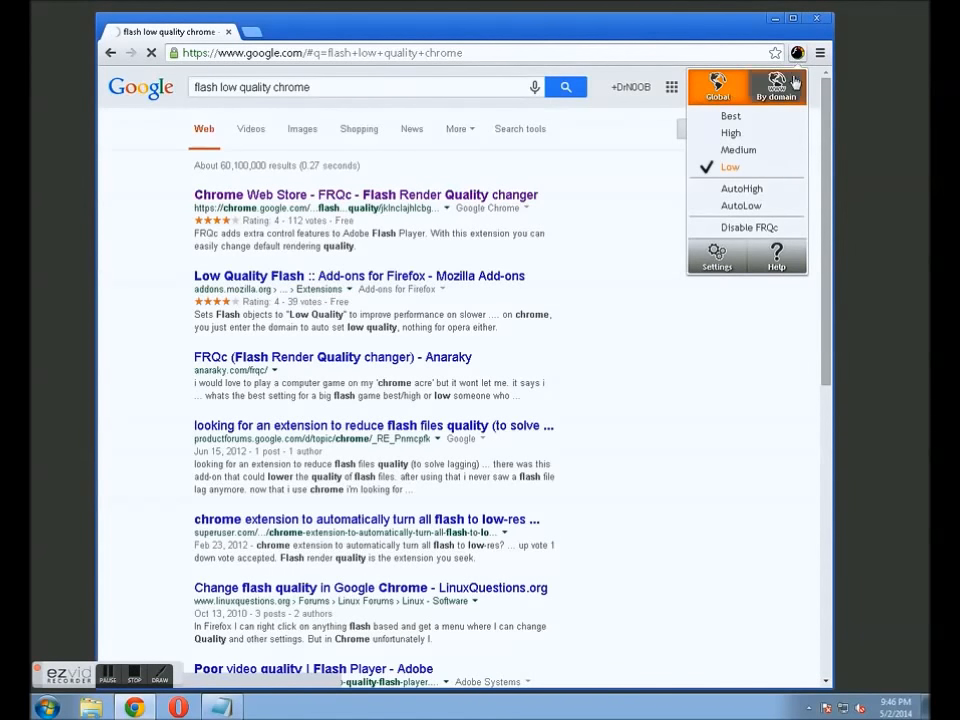
{"action": "left_click", "coordinate": [364, 194]}
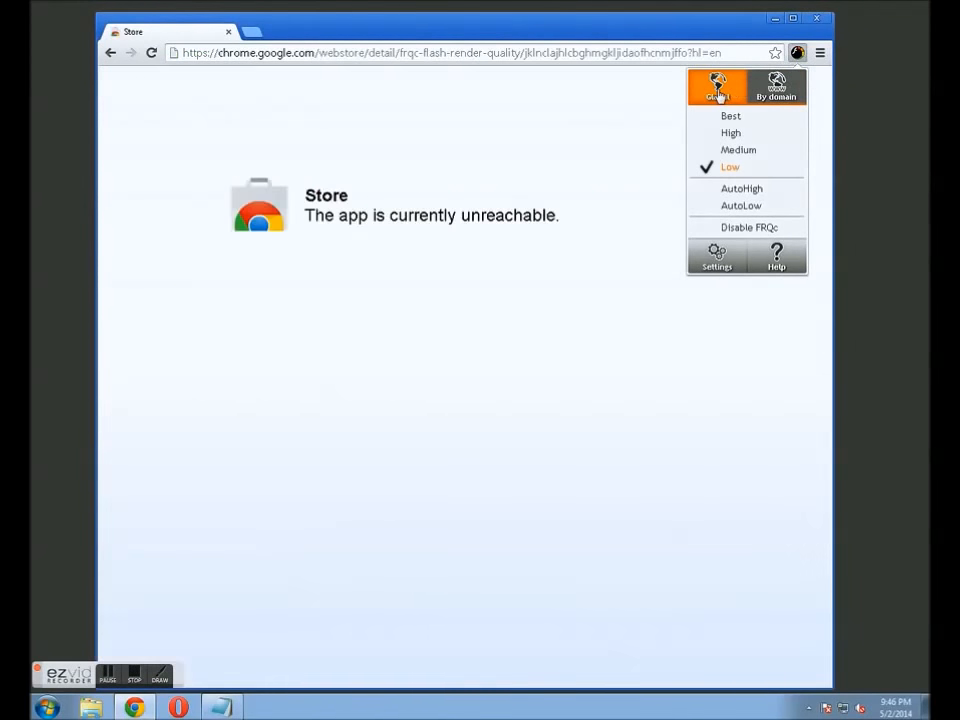
{"action": "mouse_move", "coordinate": [730, 168]}
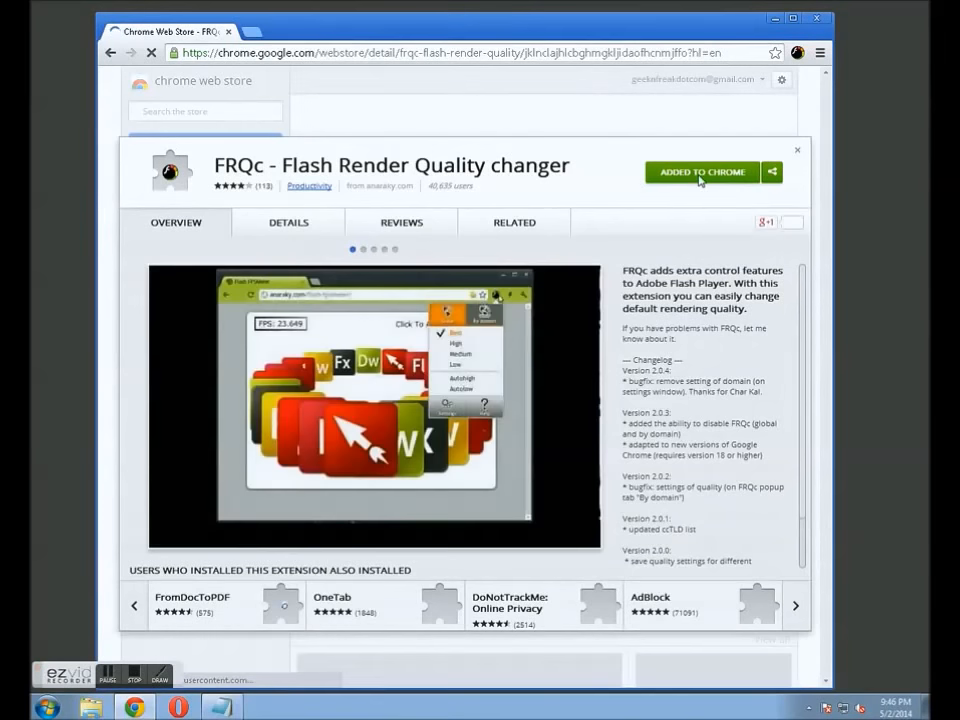
{"action": "left_click", "coordinate": [796, 52]}
{"action": "type", "text": "homestarrunner.com/main1.html"}
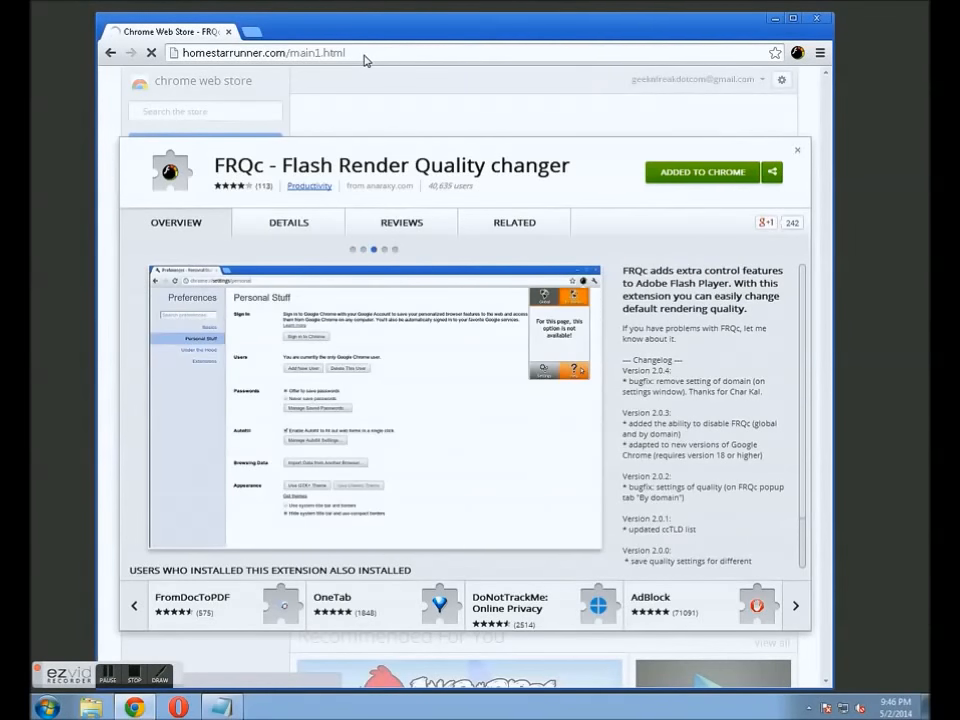
Step: Load the Homestar Runner main page and check the Flash animation's quality setting
{"action": "left_click", "coordinate": [264, 52]}
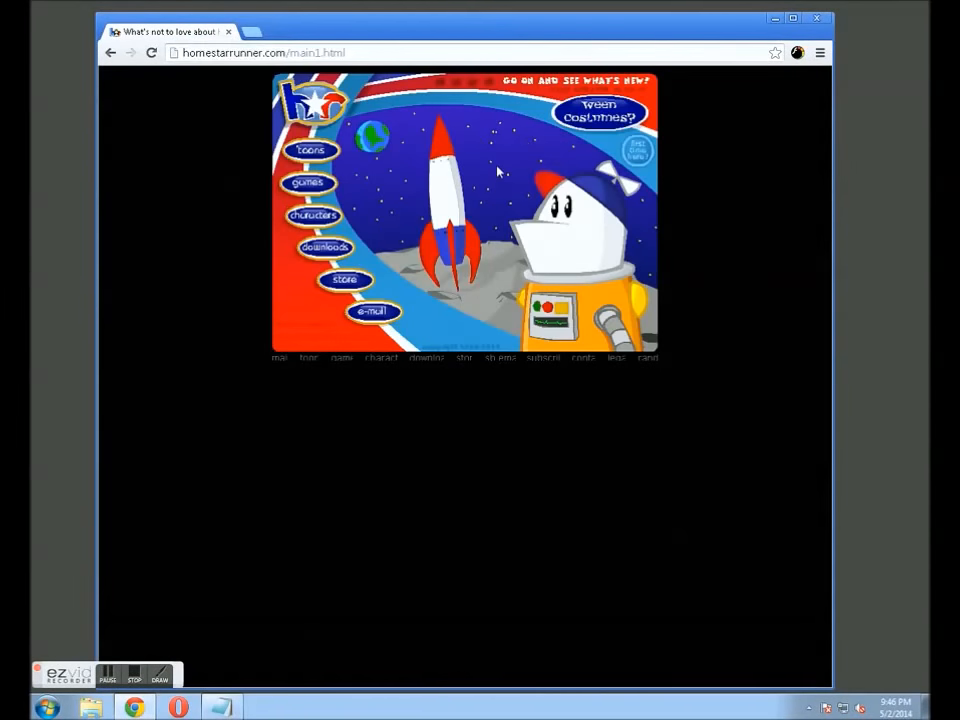
{"action": "right_click", "coordinate": [496, 170]}
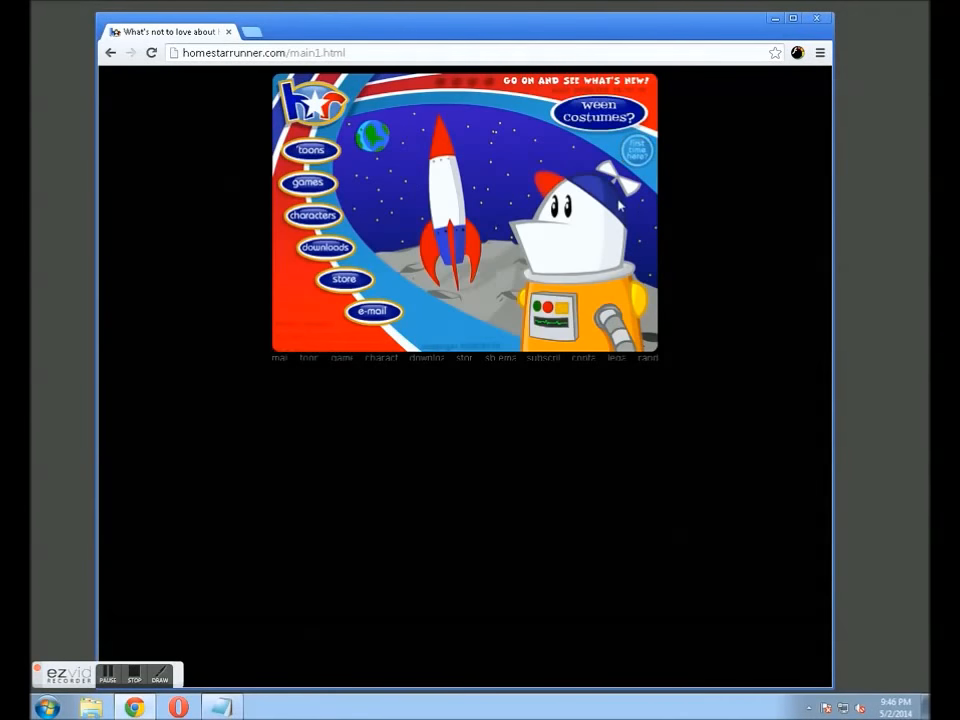
Step: Return to geeknfreak.com via the address bar
{"action": "left_click", "coordinate": [264, 52]}
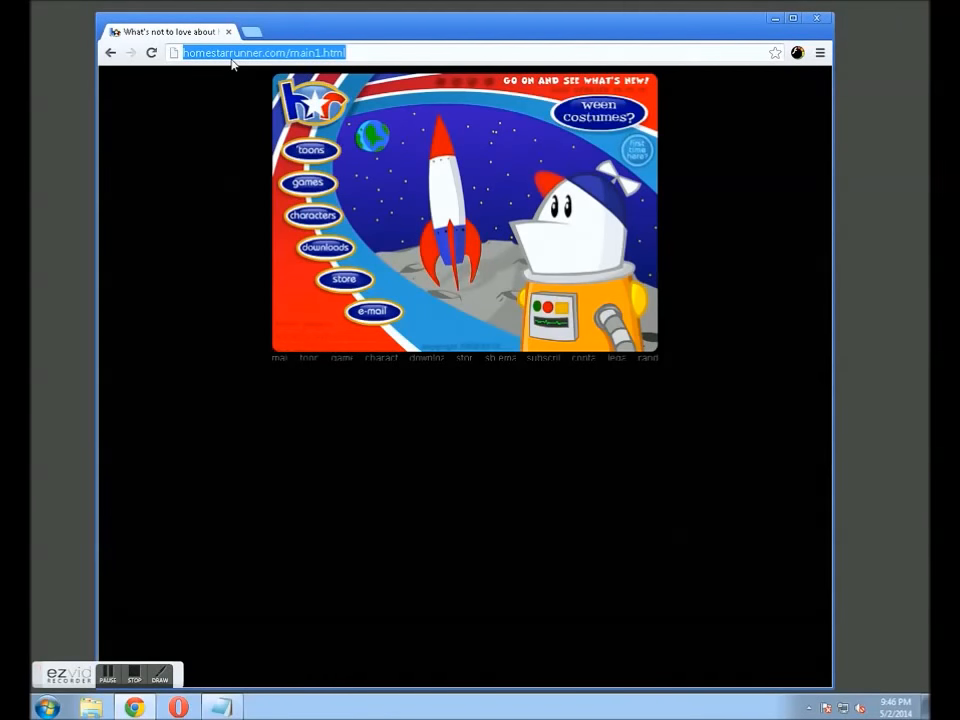
{"action": "type", "text": "geeknfreak.com"}
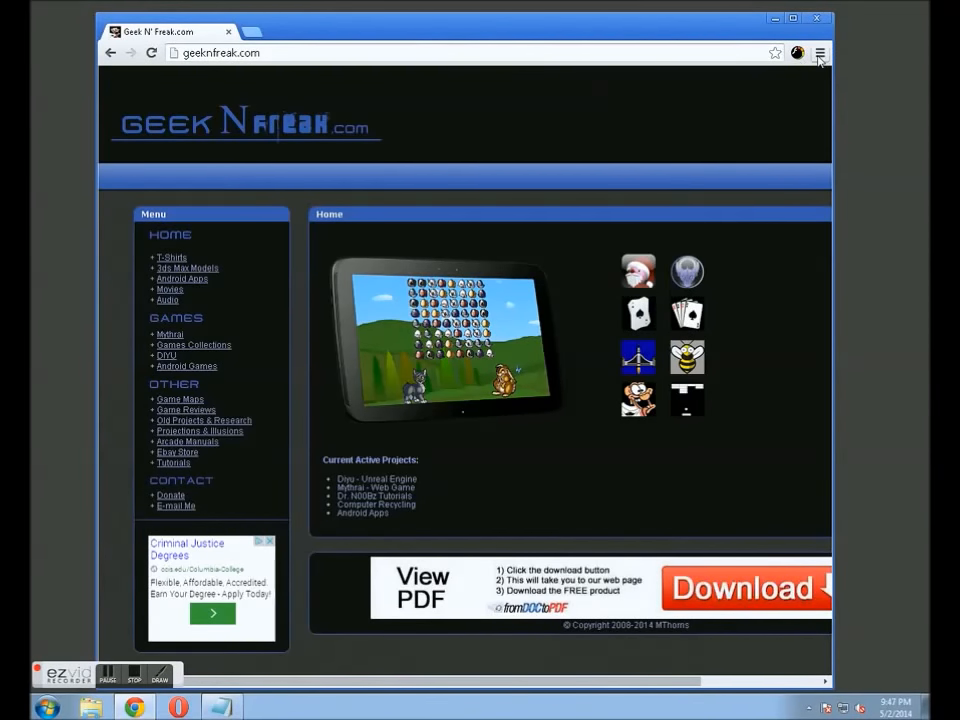
{"action": "mouse_move", "coordinate": [820, 52]}
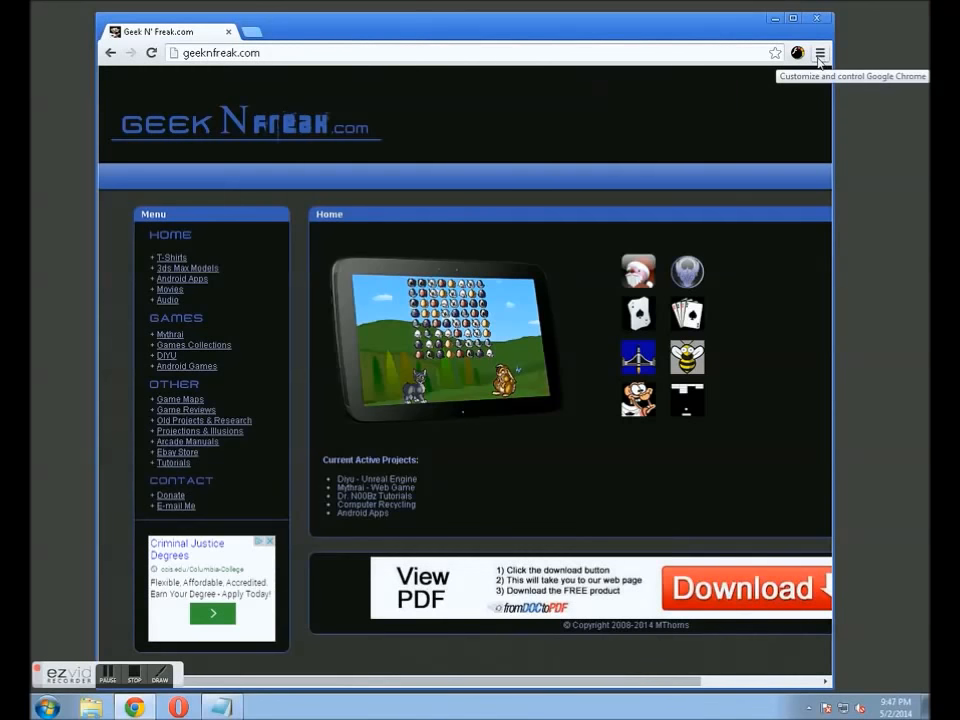
Step: Open Chrome Settings, expand advanced settings and bring the Privacy section into view
{"action": "left_click", "coordinate": [820, 52]}
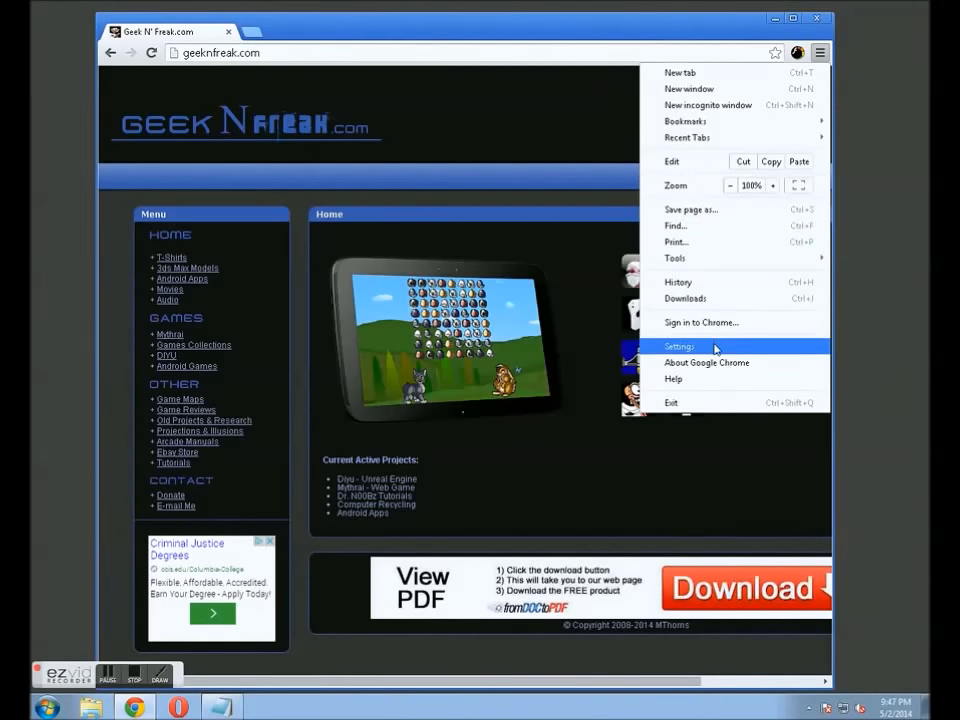
{"action": "left_click", "coordinate": [680, 346]}
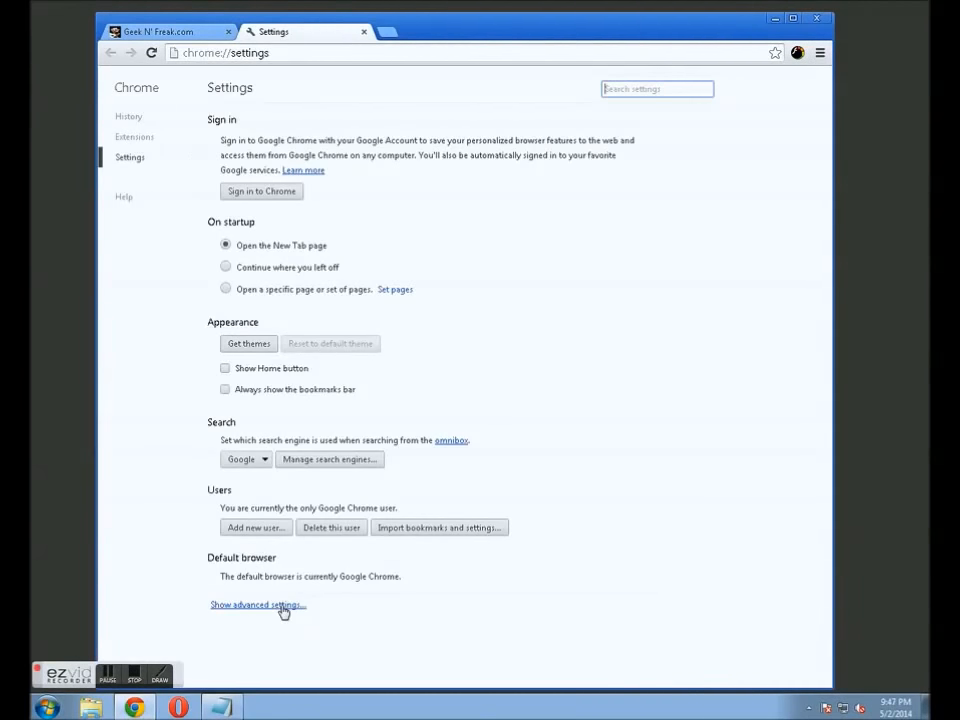
{"action": "left_click", "coordinate": [256, 604]}
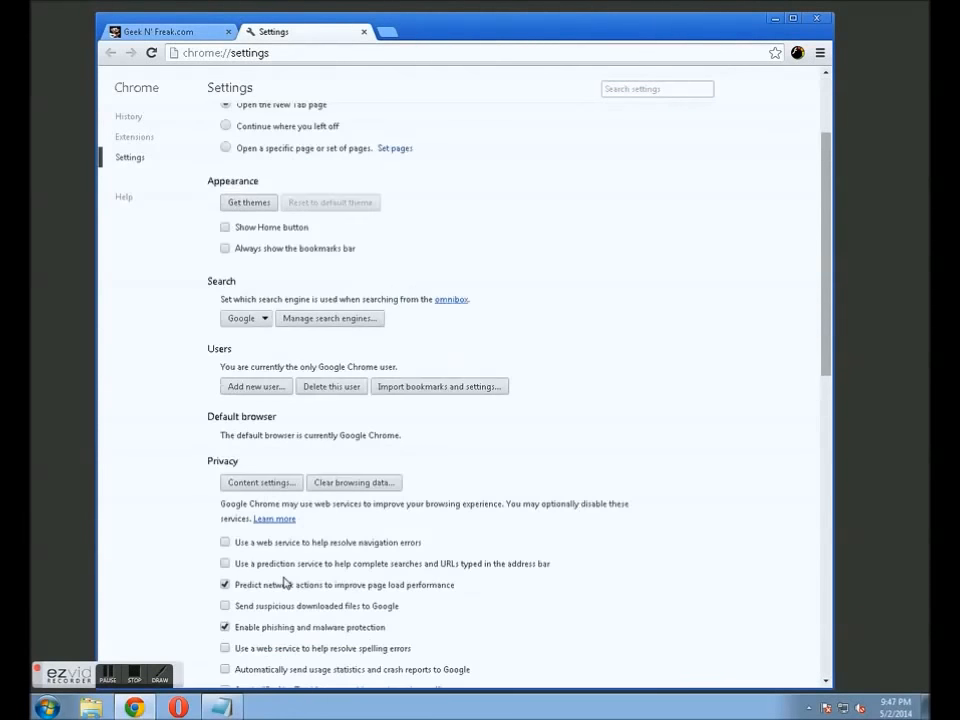
{"action": "scroll", "scroll_direction": "down", "scroll_amount": 3}
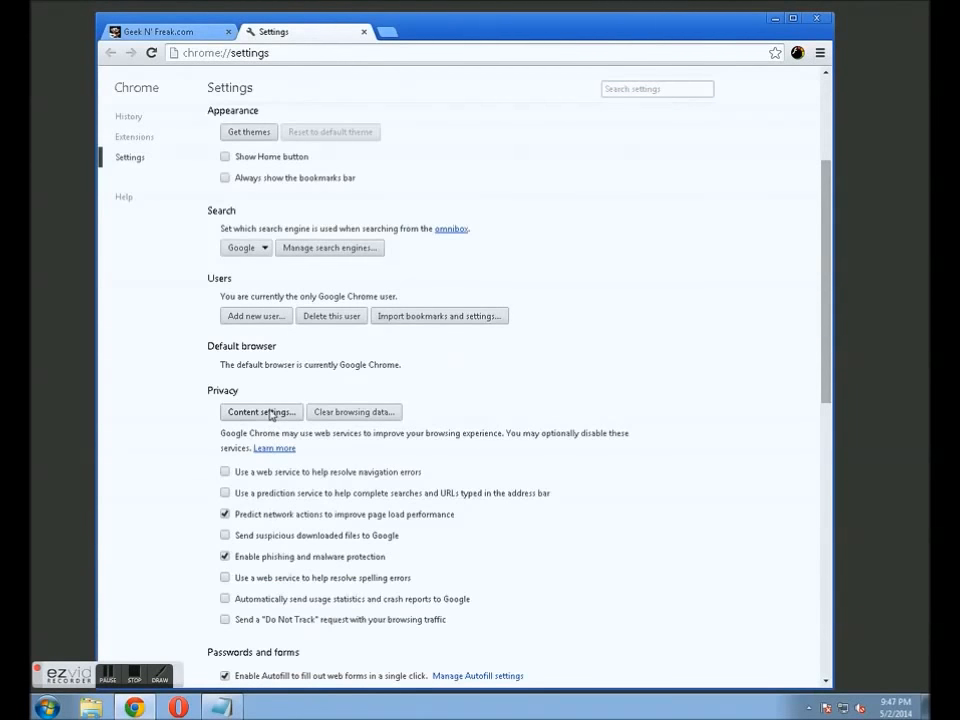
Step: In Content settings choose 'Do not show any images' and confirm with Done
{"action": "left_click", "coordinate": [260, 412]}
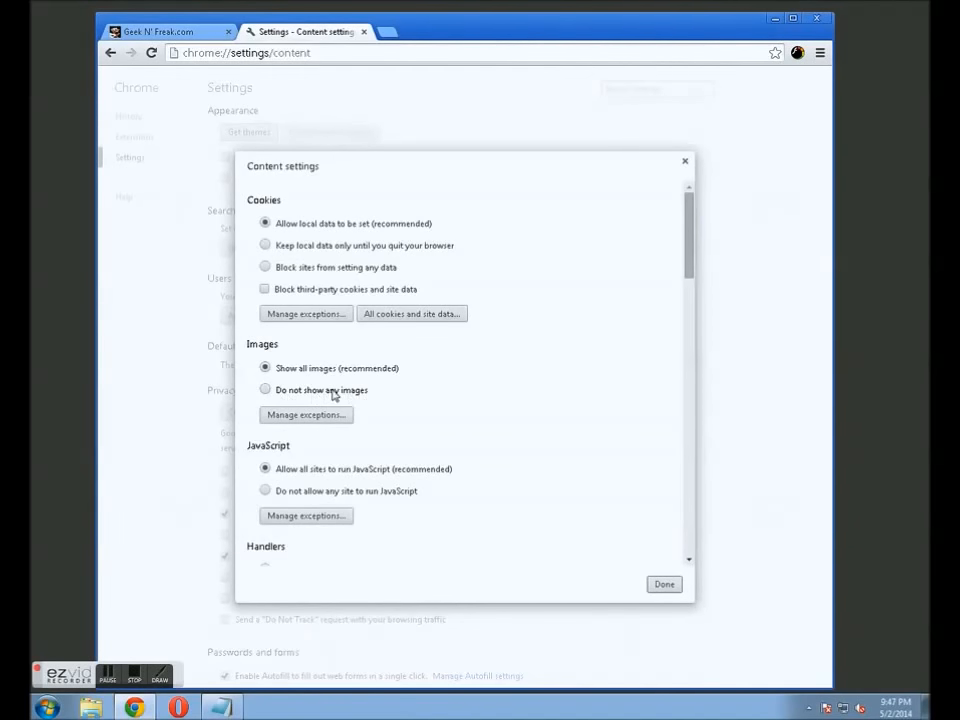
{"action": "left_click", "coordinate": [264, 388]}
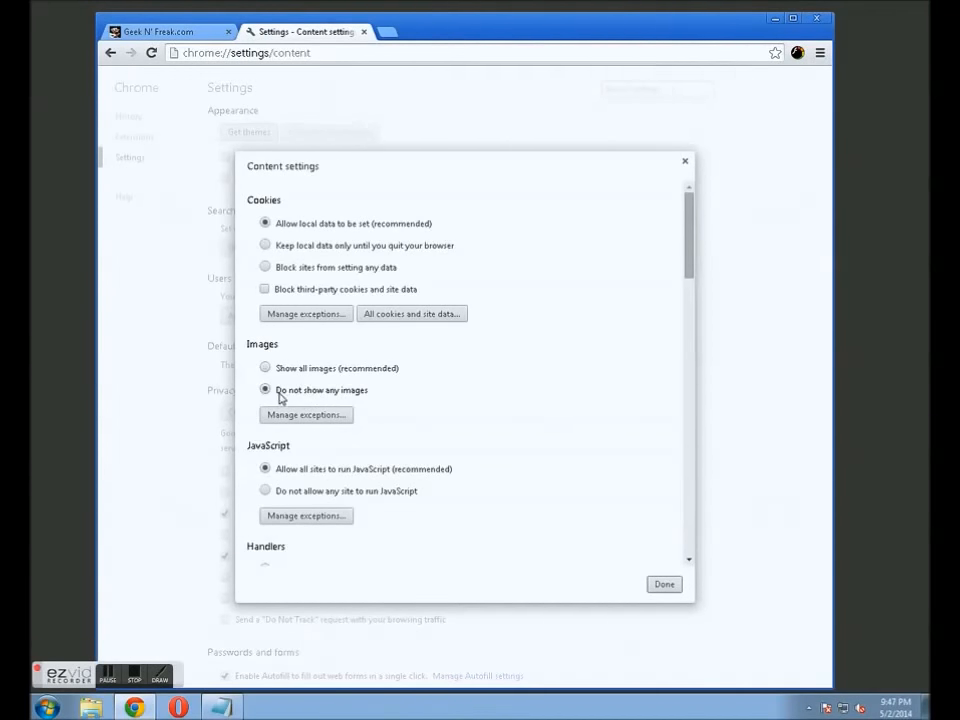
{"action": "mouse_move", "coordinate": [296, 512]}
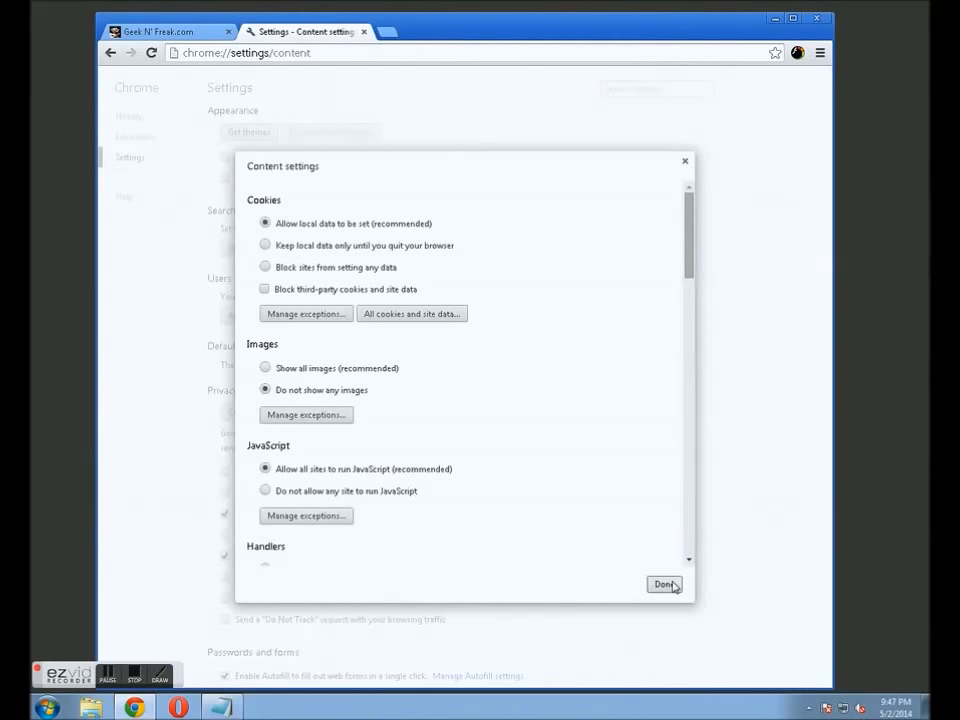
{"action": "left_click", "coordinate": [664, 584]}
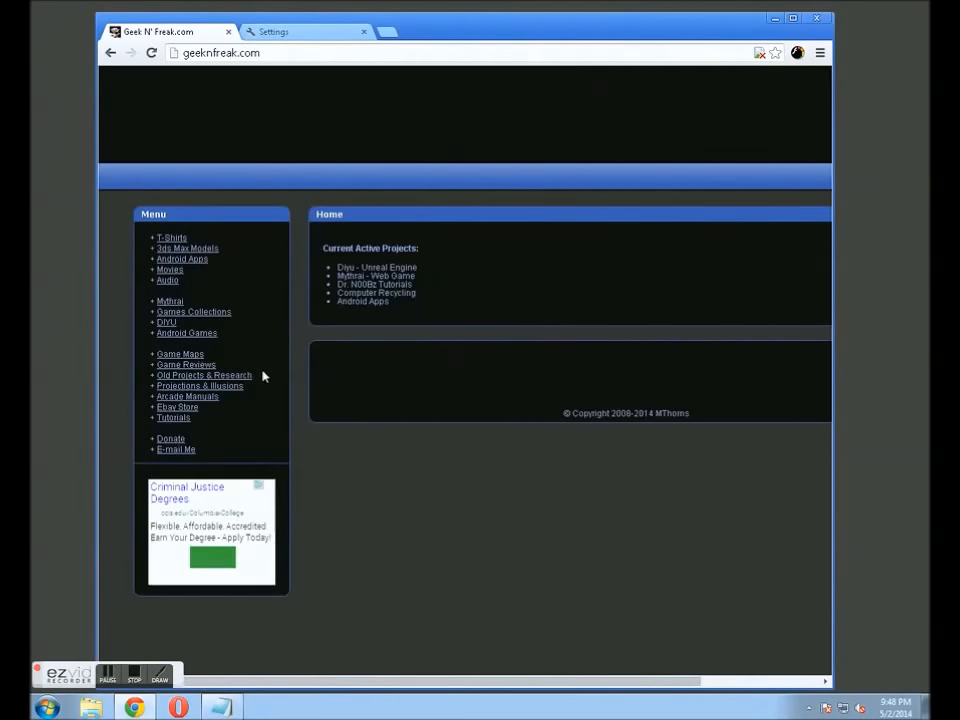
Step: Navigate to reddit.com/r/technology with images still blocked
{"action": "left_click", "coordinate": [220, 52]}
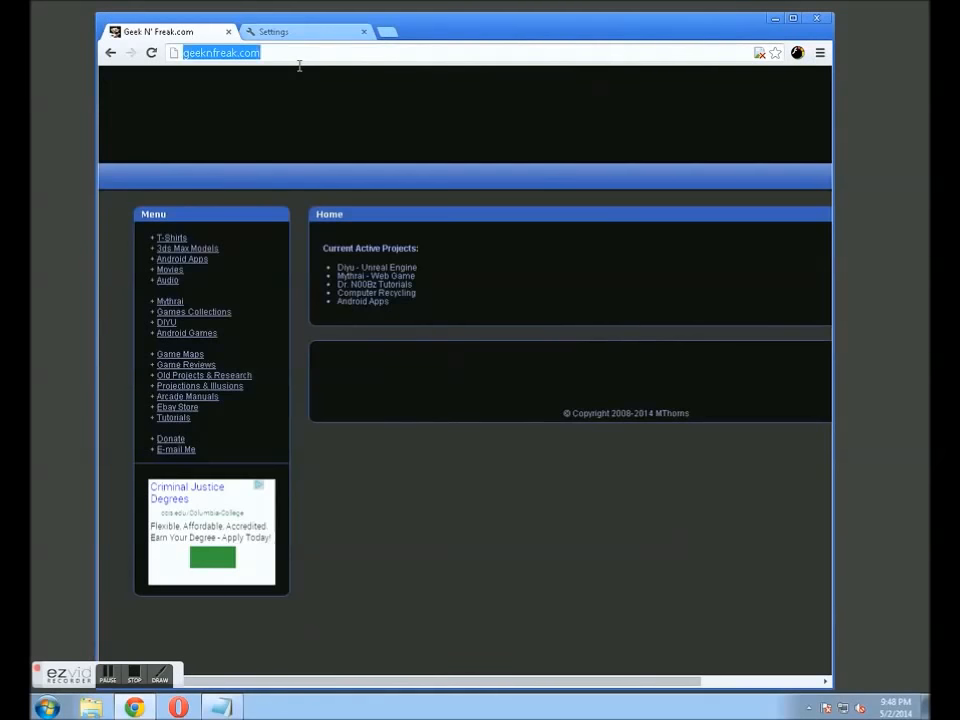
{"action": "type", "text": "reddit.com/r/technology"}
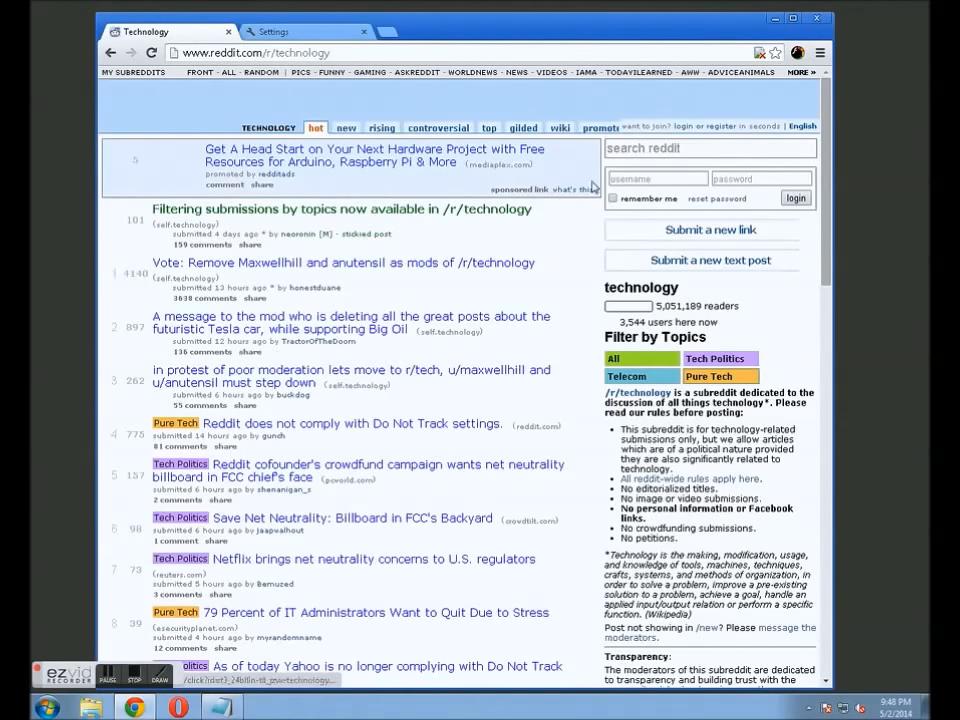
Step: Scroll through the text-only r/technology listings, then navigate to google.com
{"action": "scroll", "scroll_direction": "down", "scroll_amount": 3}
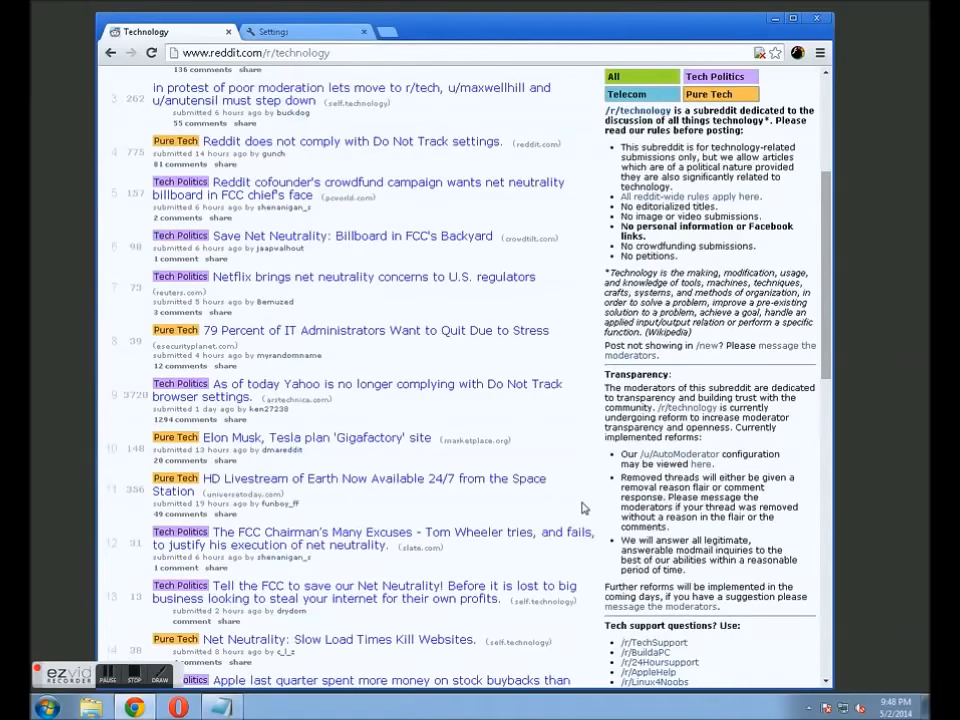
{"action": "scroll", "scroll_direction": "down", "scroll_amount": 3}
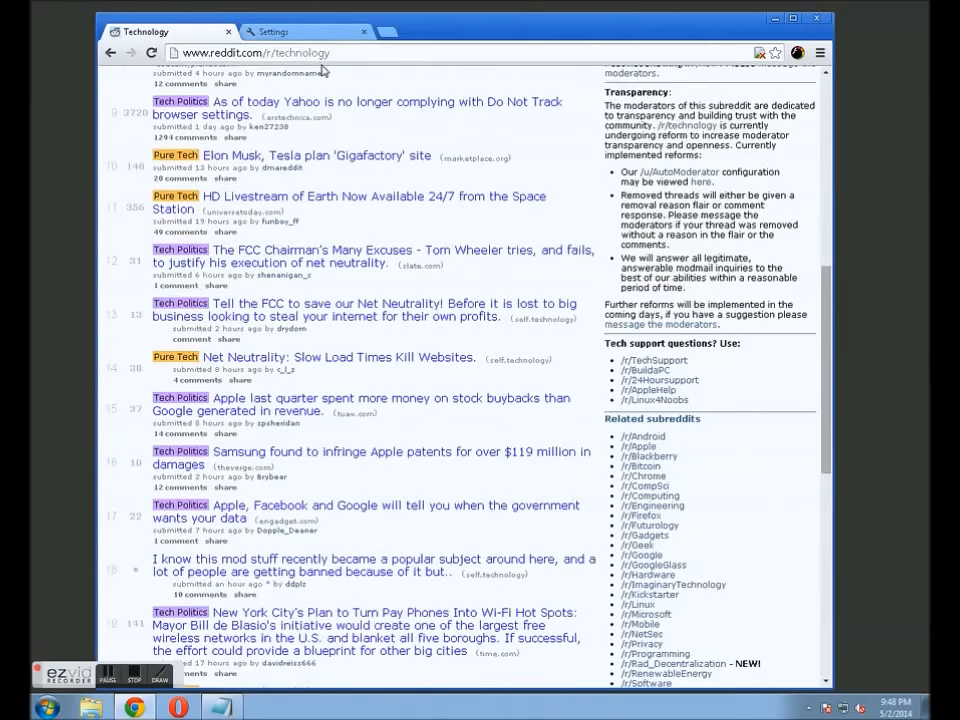
{"action": "type", "text": "google.com"}
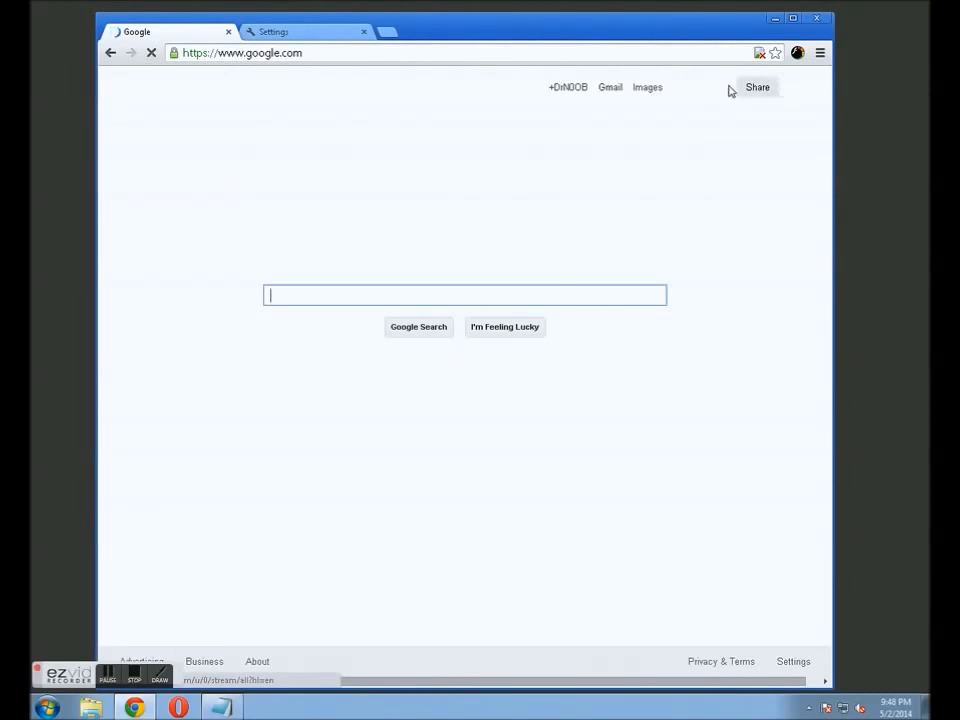
{"action": "mouse_move", "coordinate": [800, 100]}
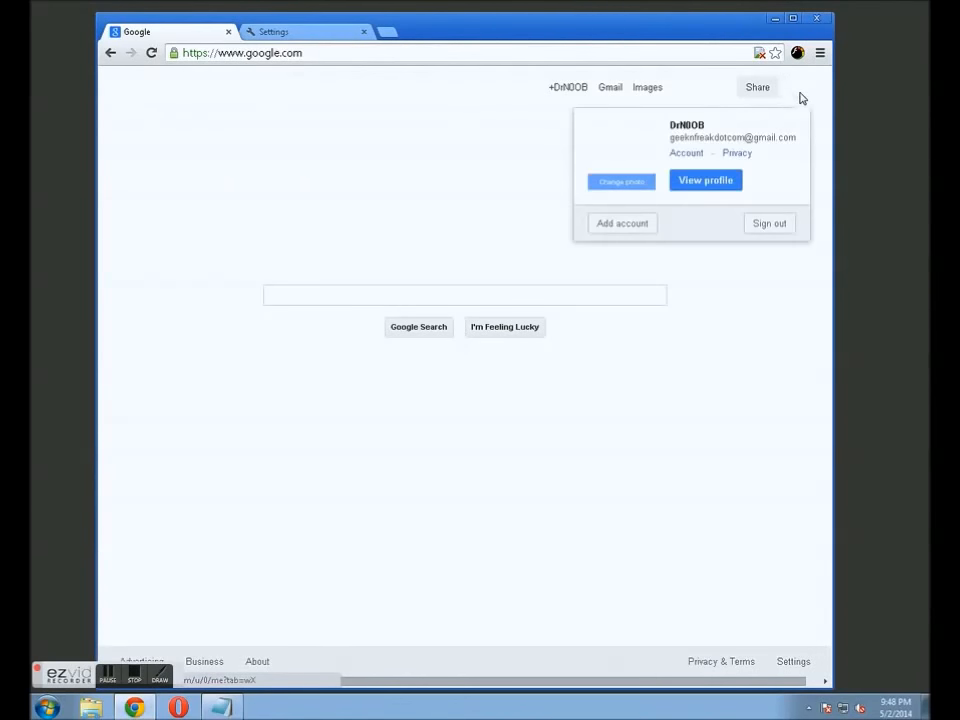
{"action": "left_click", "coordinate": [252, 318]}
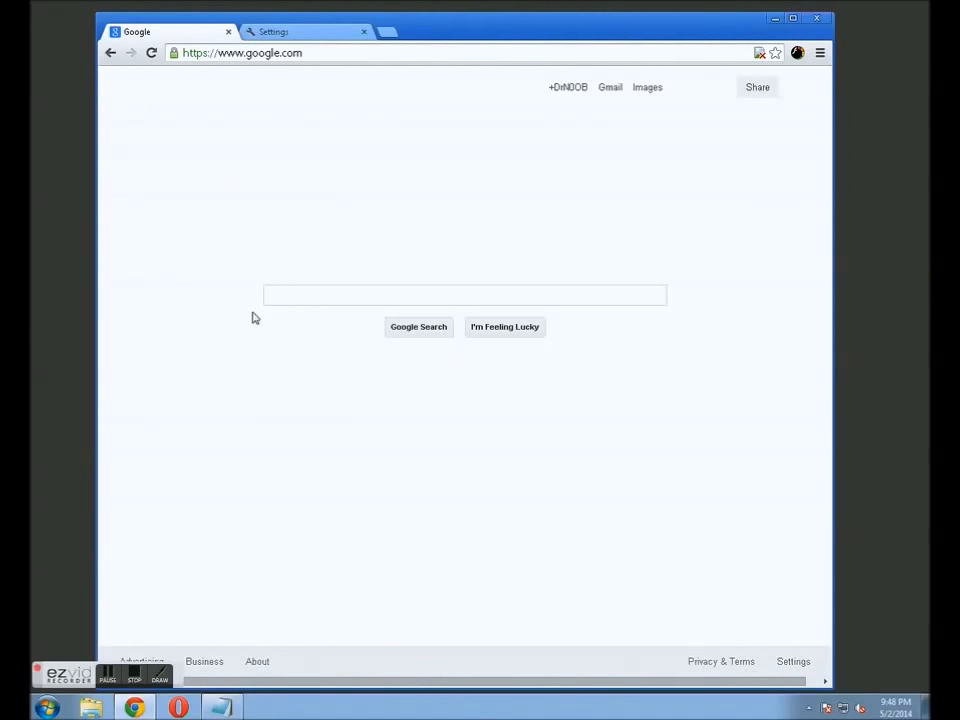